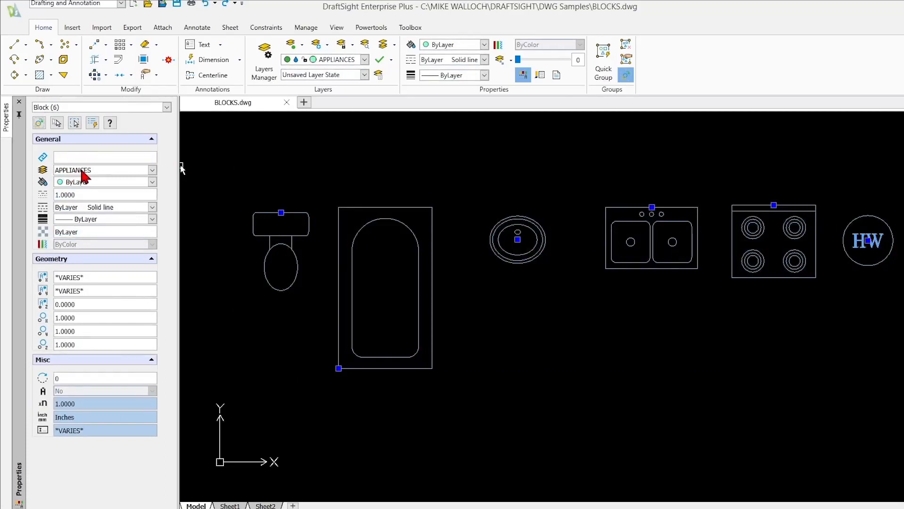
mouse_move(75, 183)
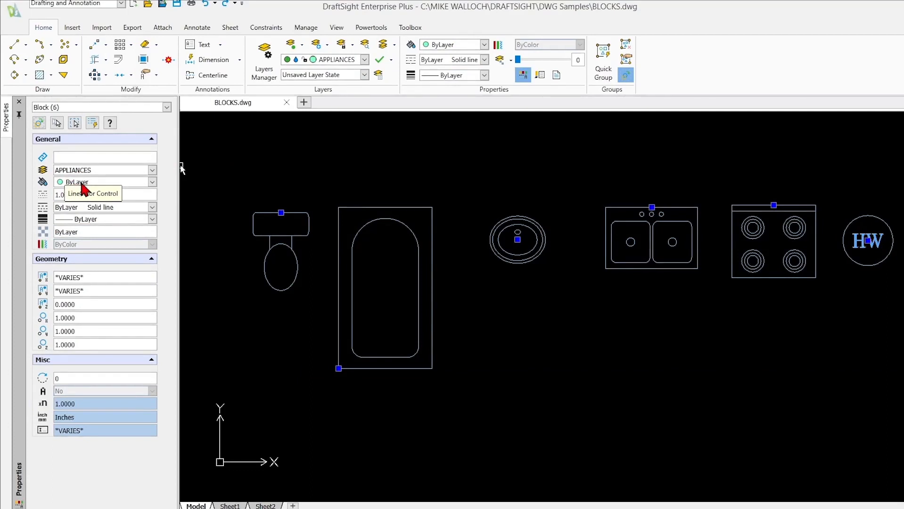
mouse_move(104, 190)
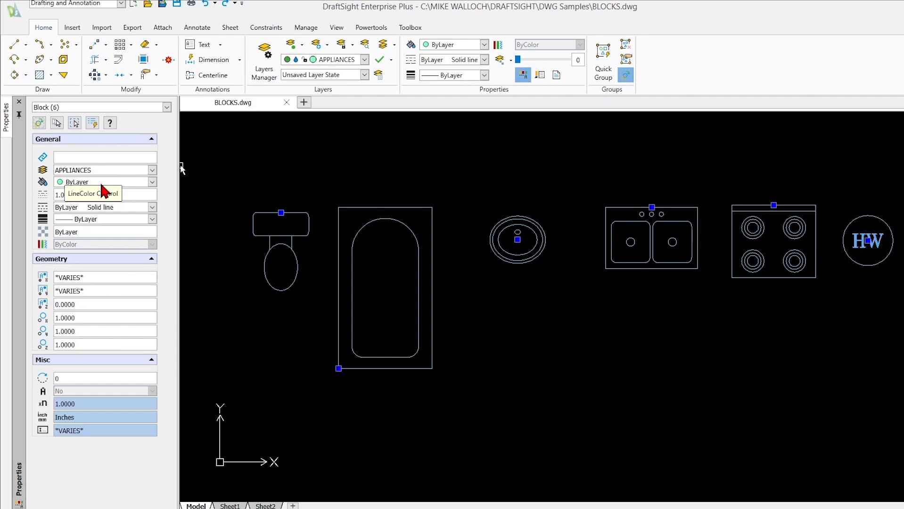
mouse_move(186, 181)
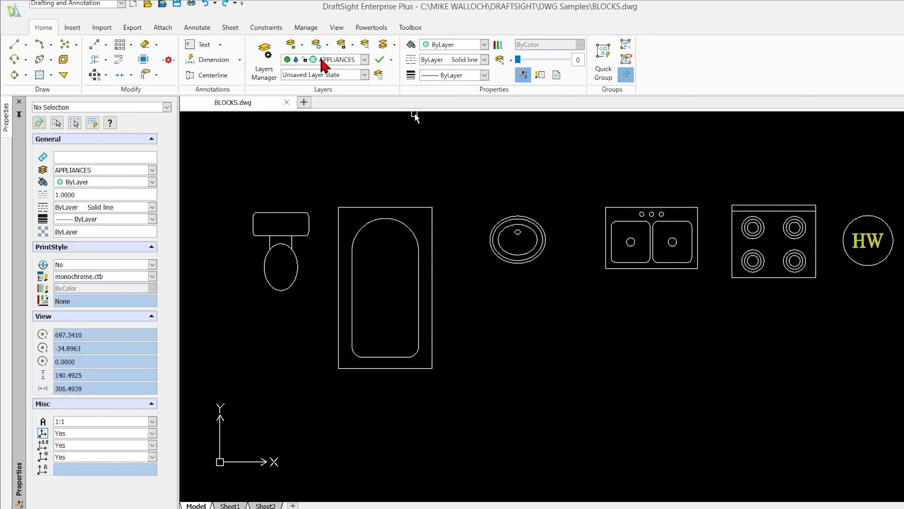
mouse_move(326, 140)
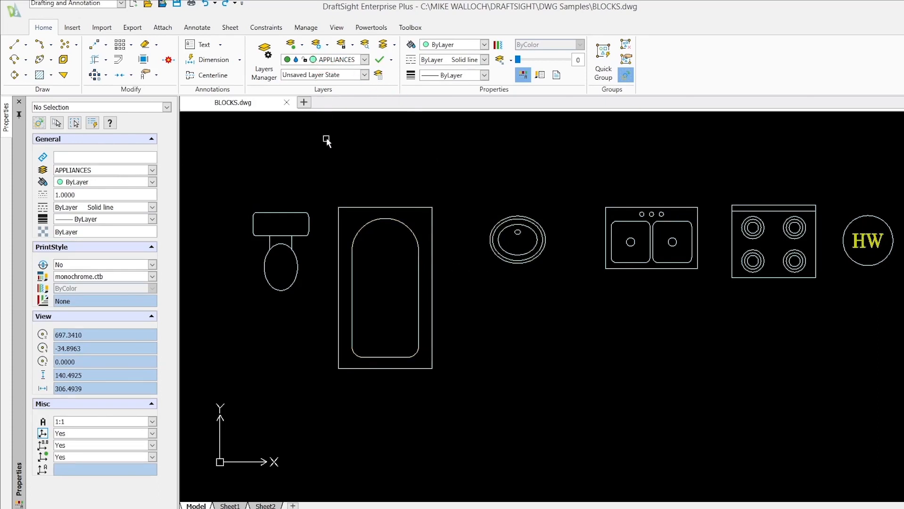
mouse_move(427, 192)
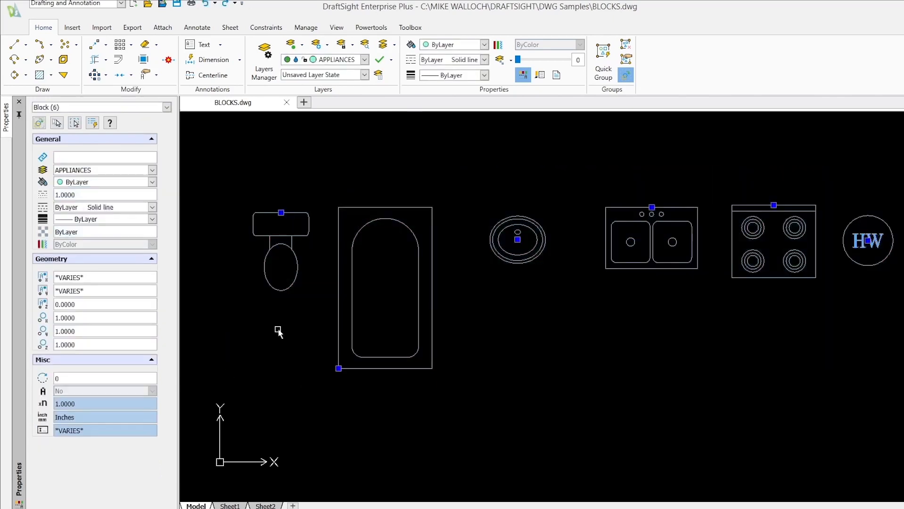
- Move the six selected fixture blocks from APPLIANCES to the PLUMBING layer, then deselect
left_click(364, 59)
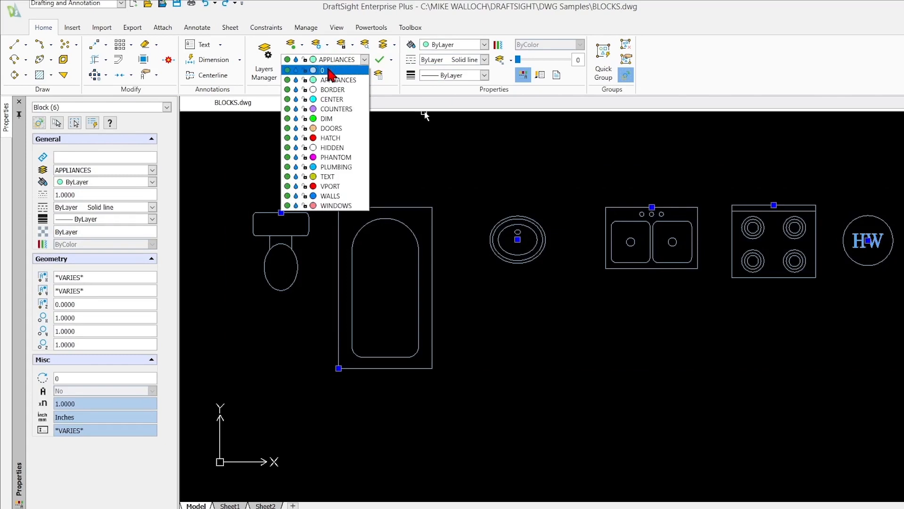
mouse_move(334, 166)
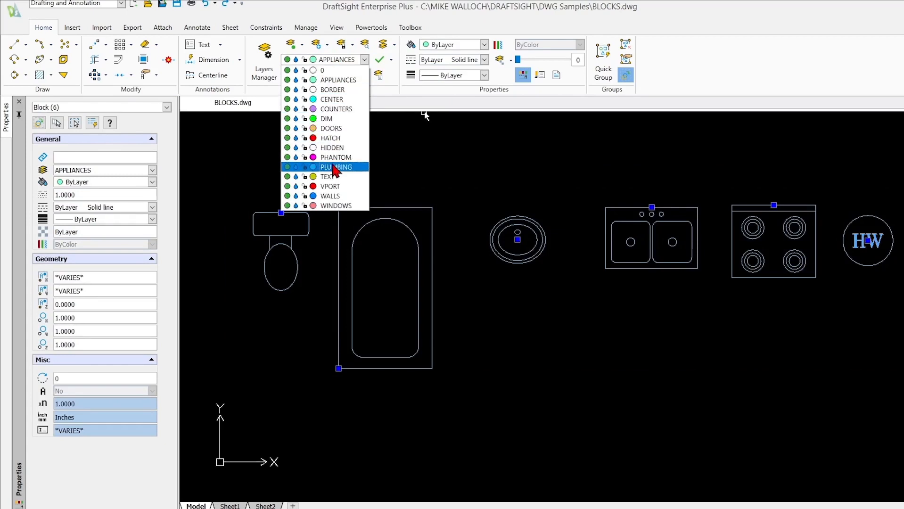
left_click(336, 167)
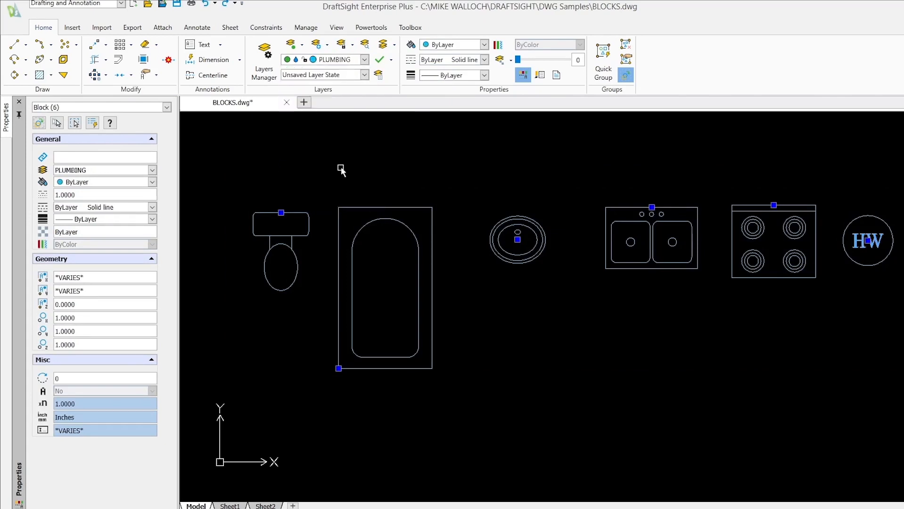
left_click(518, 334)
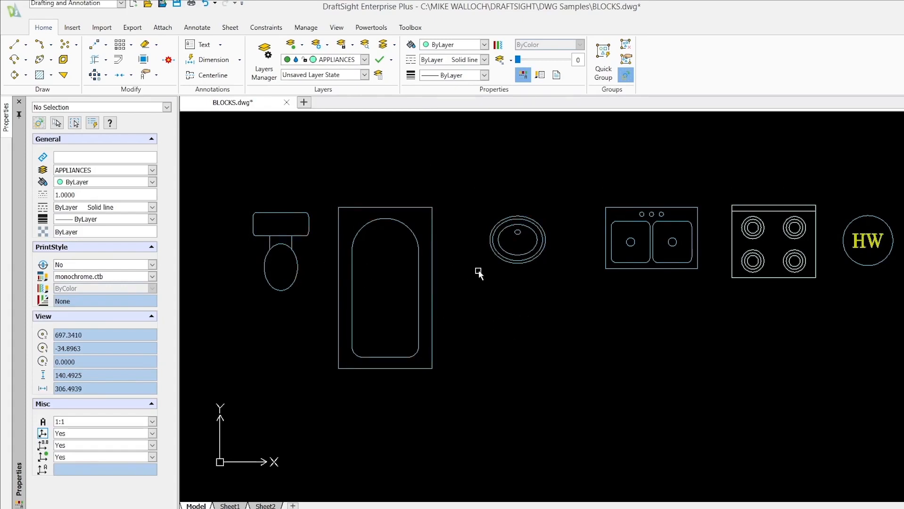
mouse_move(807, 245)
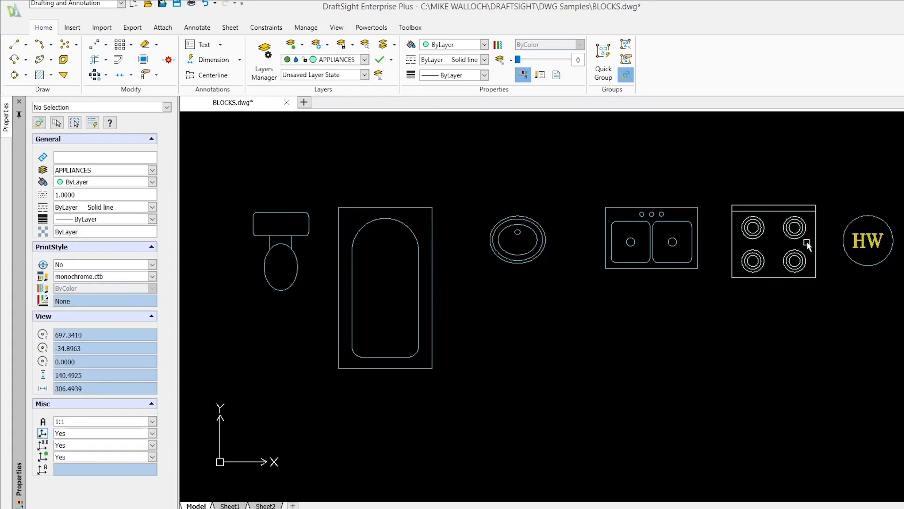
mouse_move(863, 254)
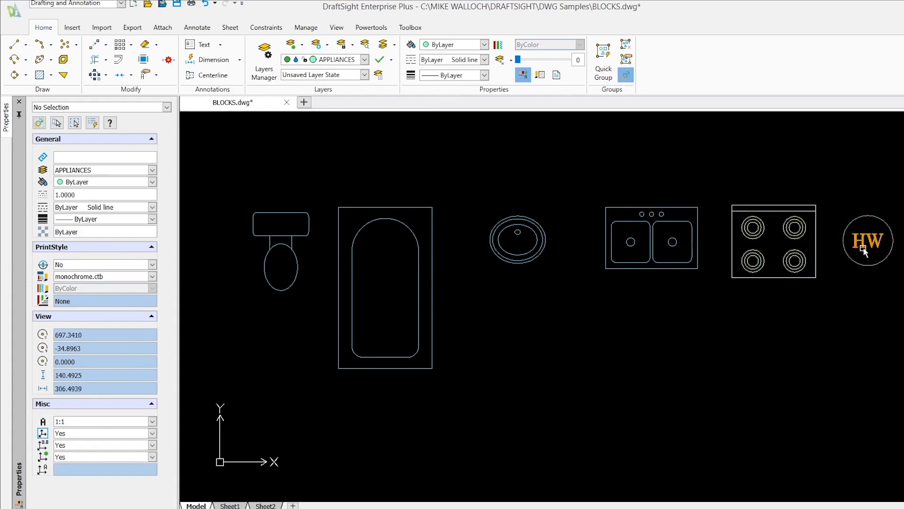
mouse_move(892, 299)
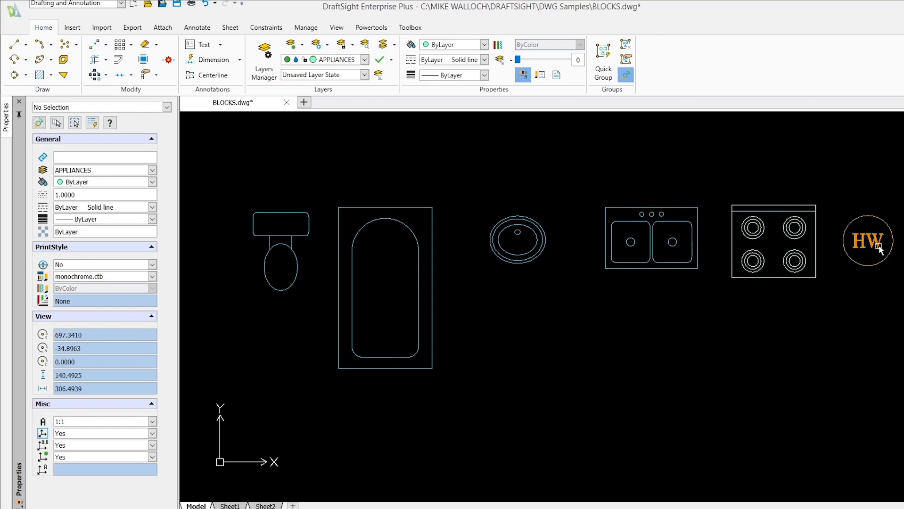
mouse_move(861, 297)
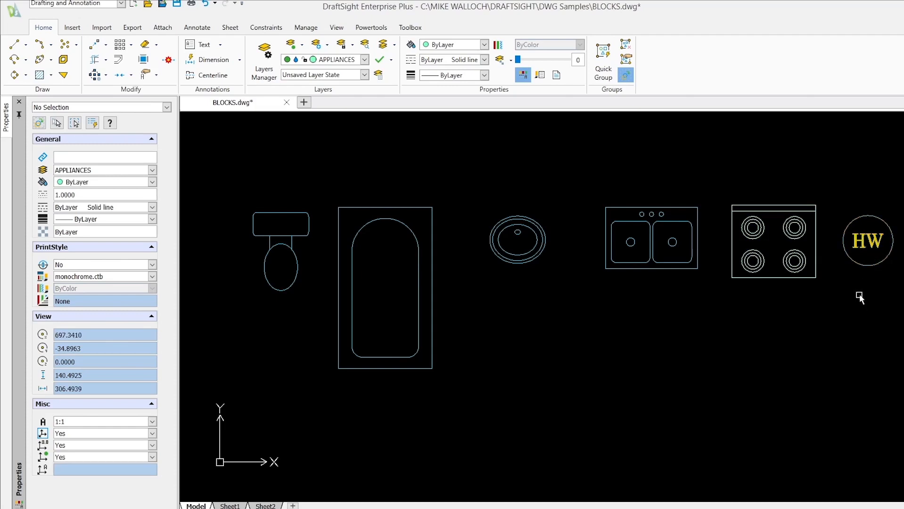
mouse_move(857, 268)
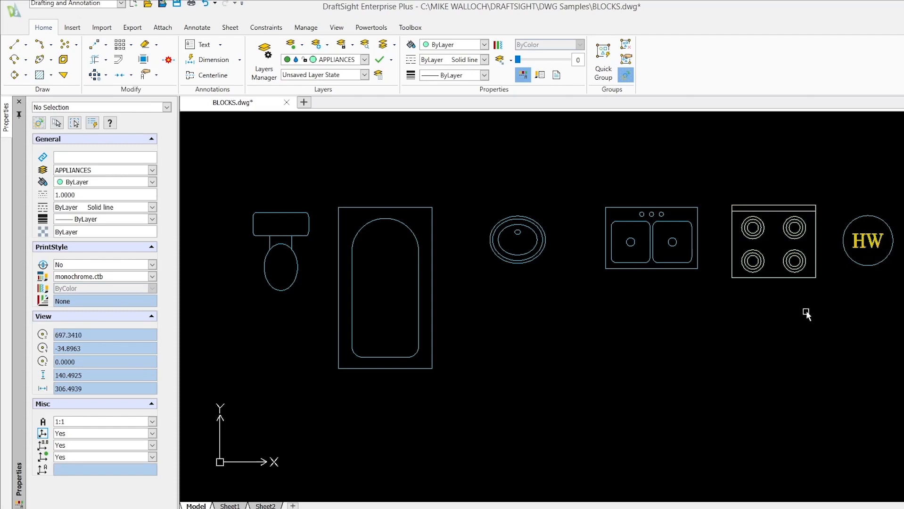
mouse_move(638, 271)
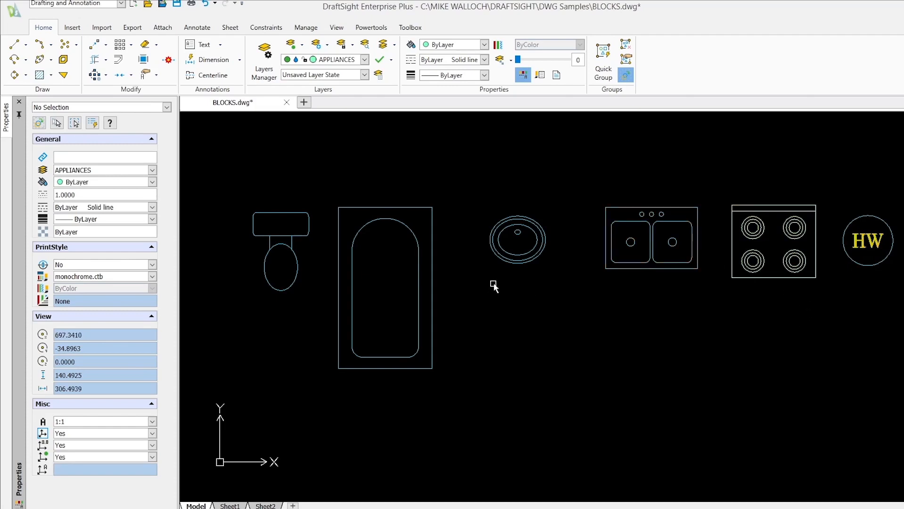
mouse_move(800, 241)
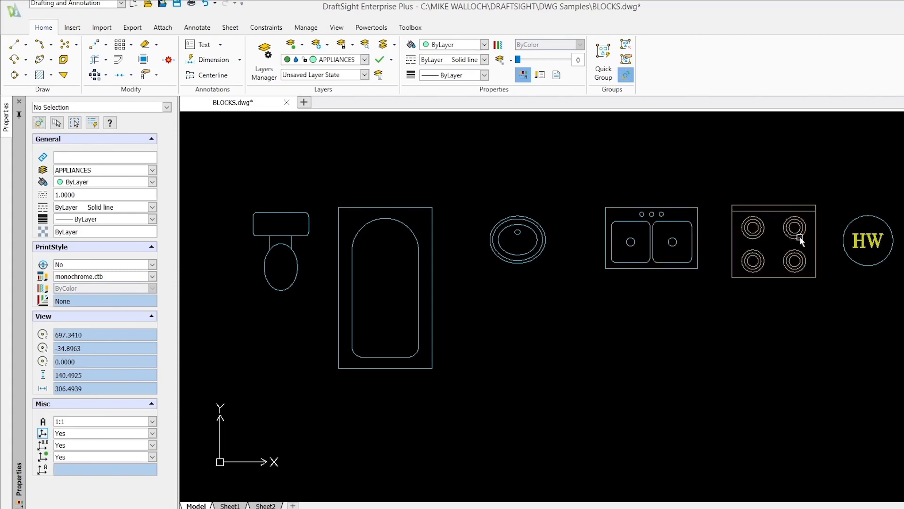
mouse_move(490, 246)
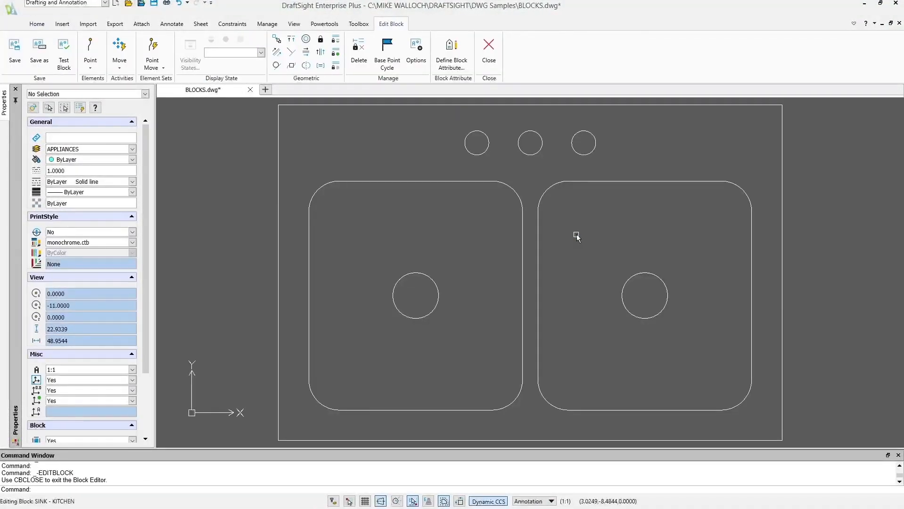
mouse_move(504, 198)
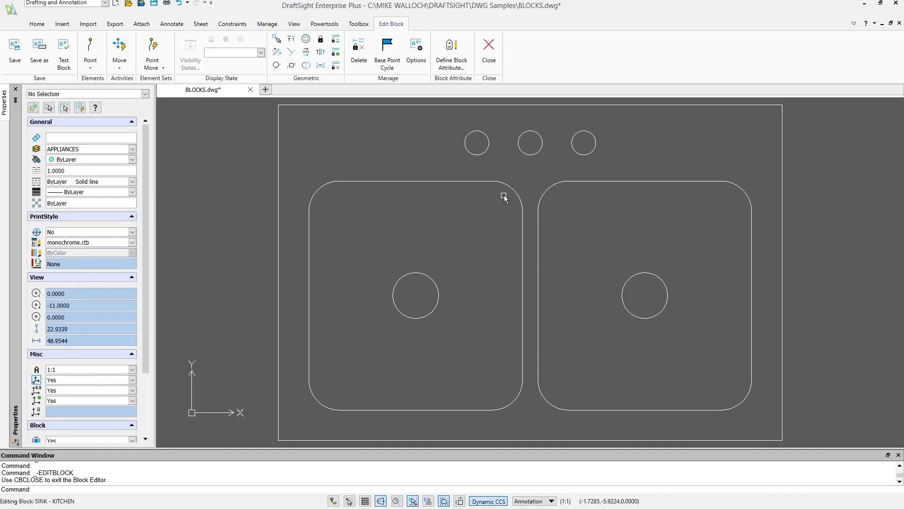
mouse_move(426, 193)
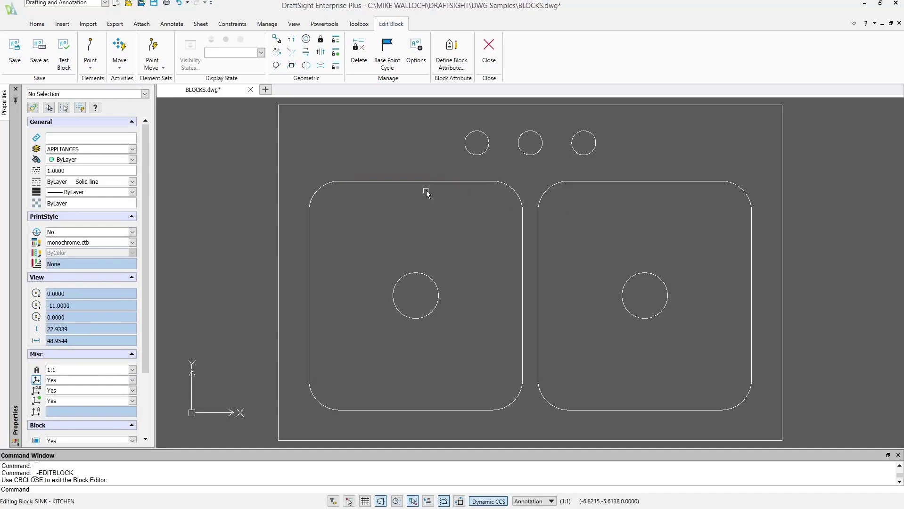
mouse_move(761, 324)
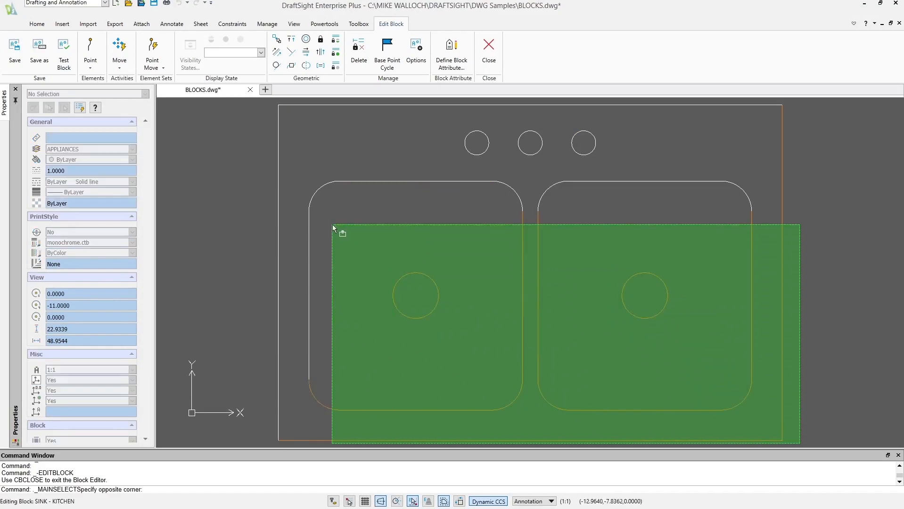
- Select the sink block's layer-0 geometry, then close the Block Editor without changes
left_click(264, 105)
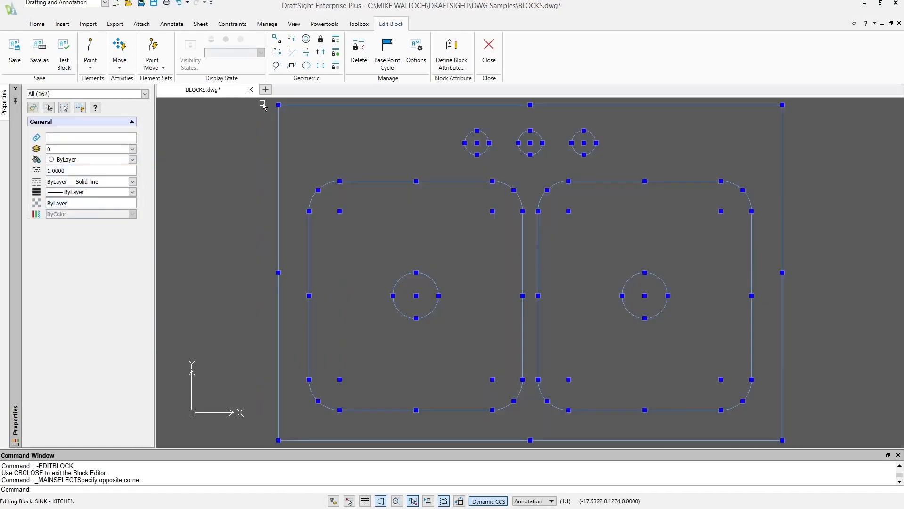
mouse_move(161, 123)
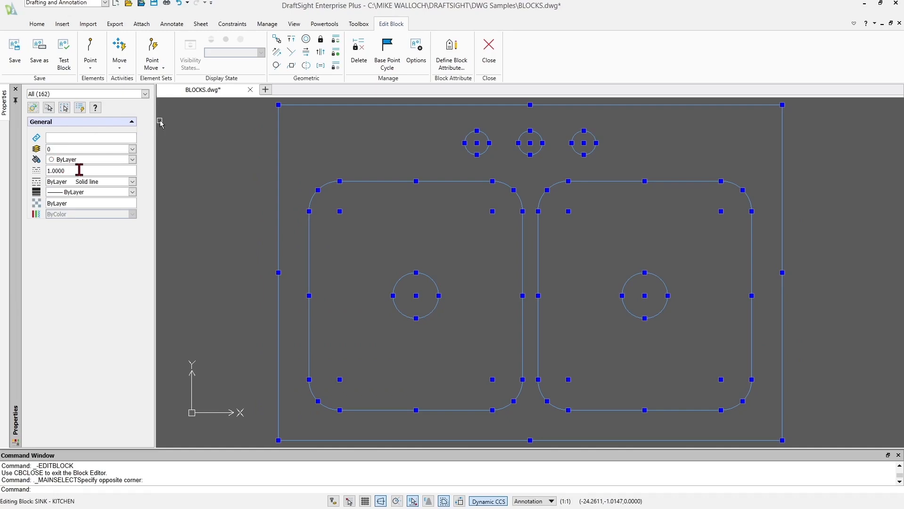
mouse_move(292, 182)
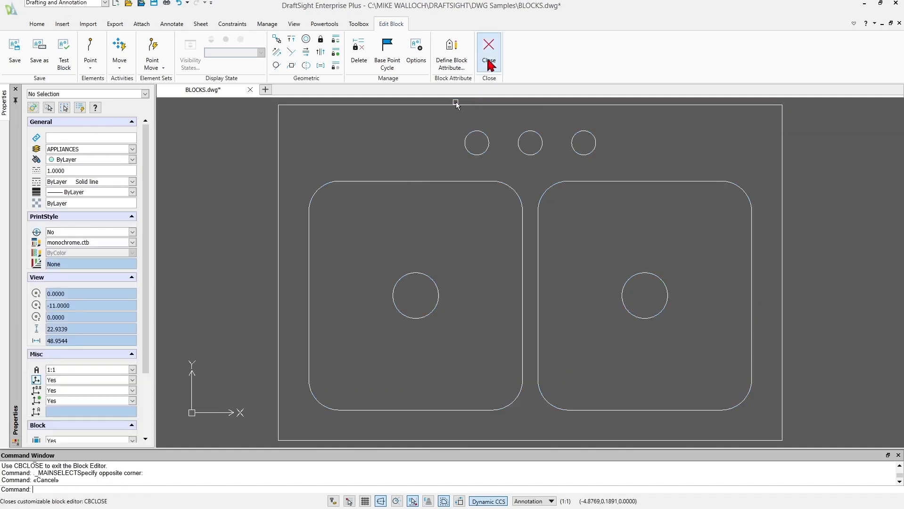
left_click(488, 49)
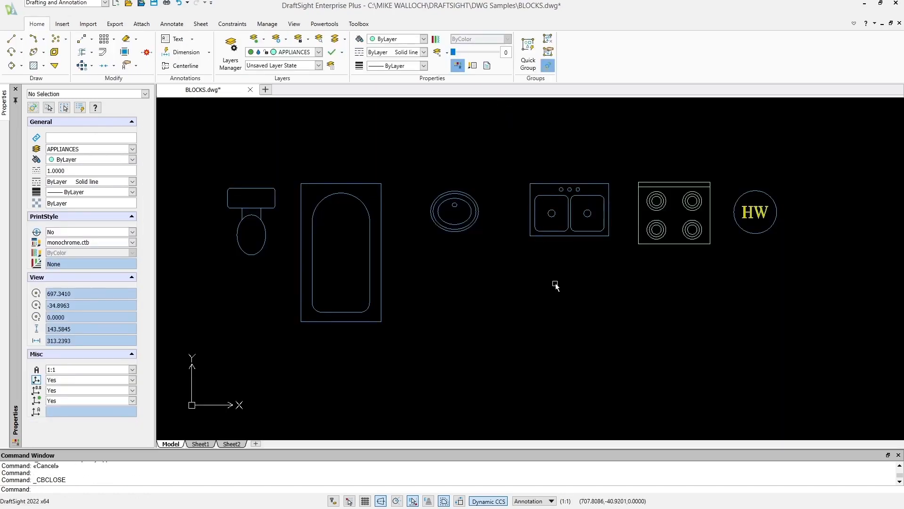
- Open the RANGE block and confirm its entities are on APPLIANCES with ByLayer colour
left_click(674, 212)
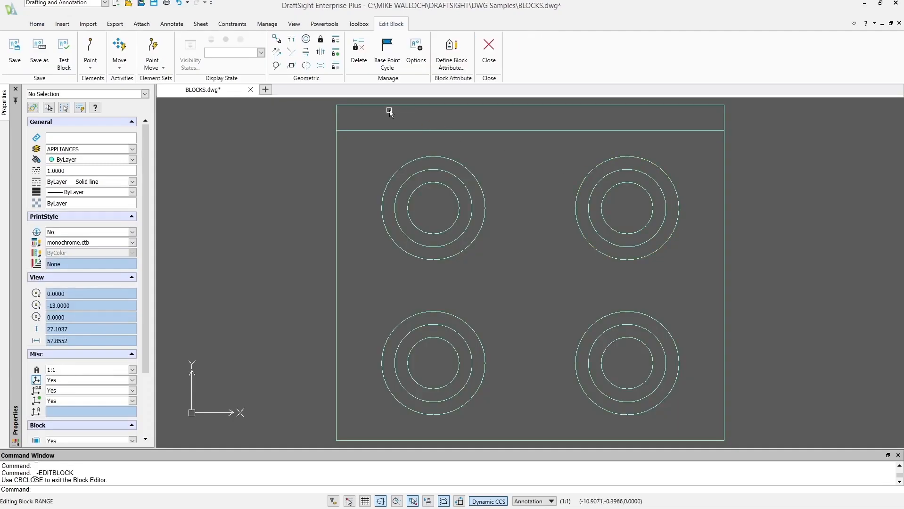
mouse_move(744, 444)
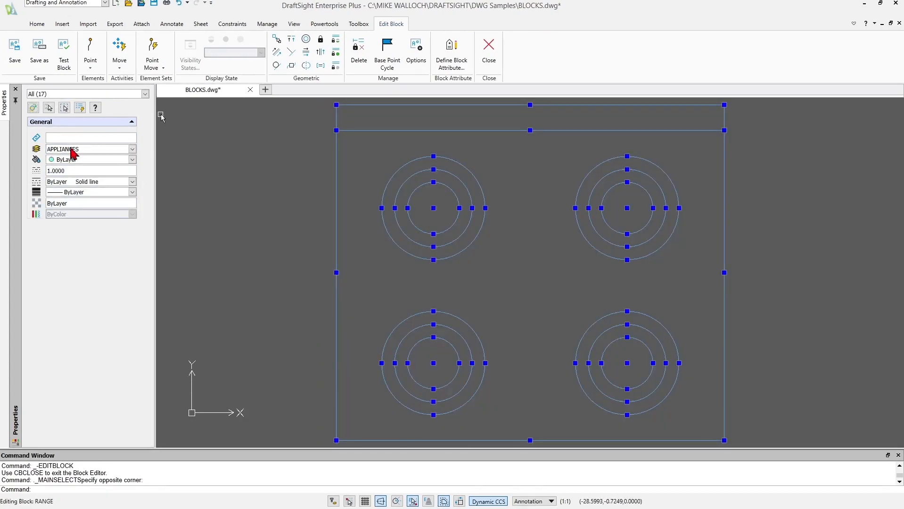
mouse_move(69, 154)
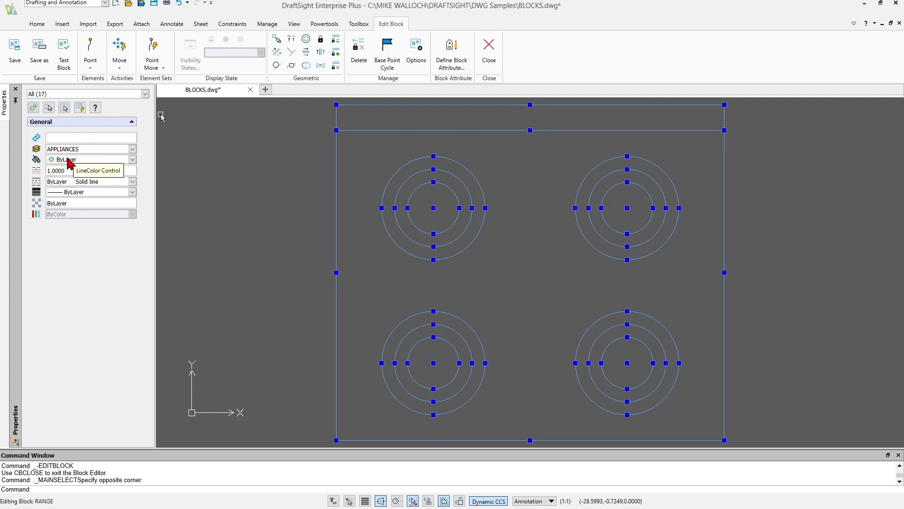
mouse_move(54, 165)
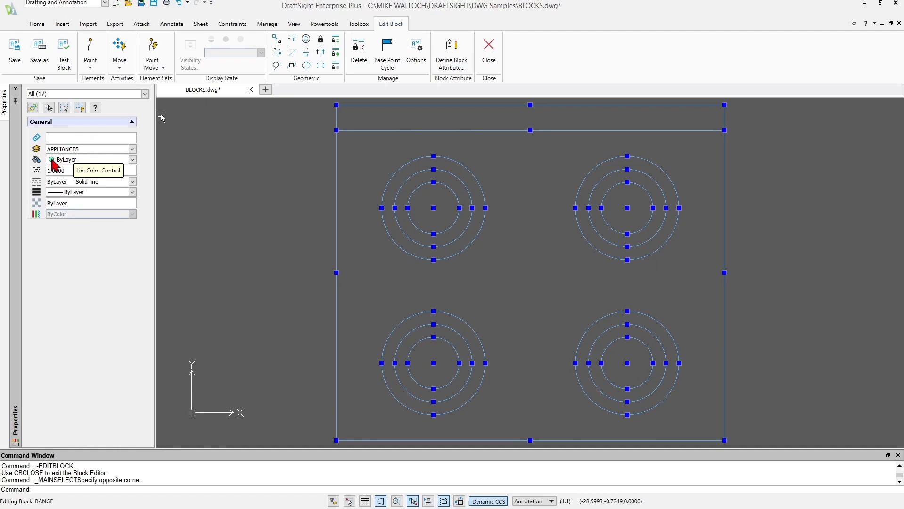
mouse_move(102, 151)
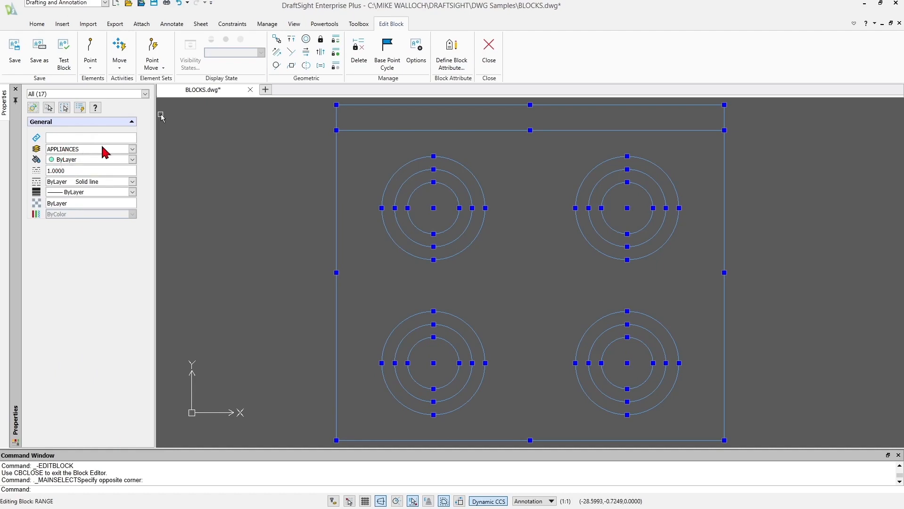
mouse_move(433, 149)
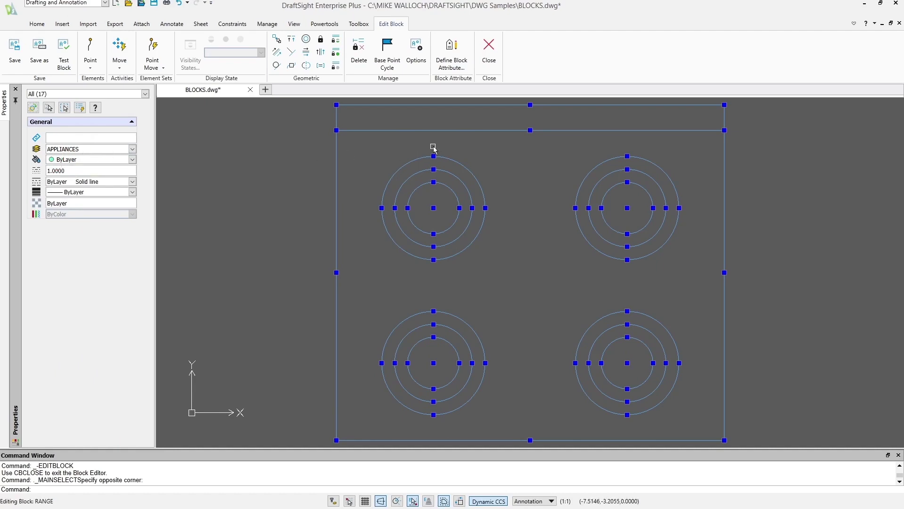
mouse_move(336, 153)
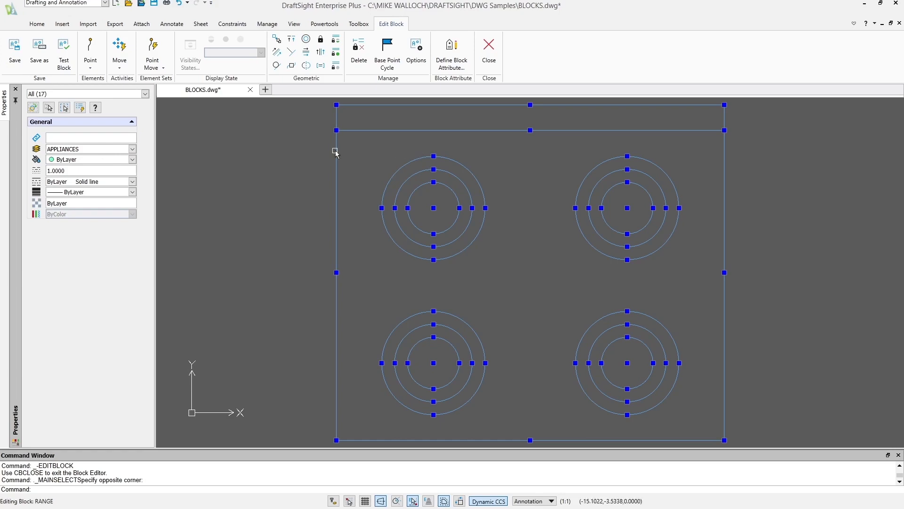
key("Escape")
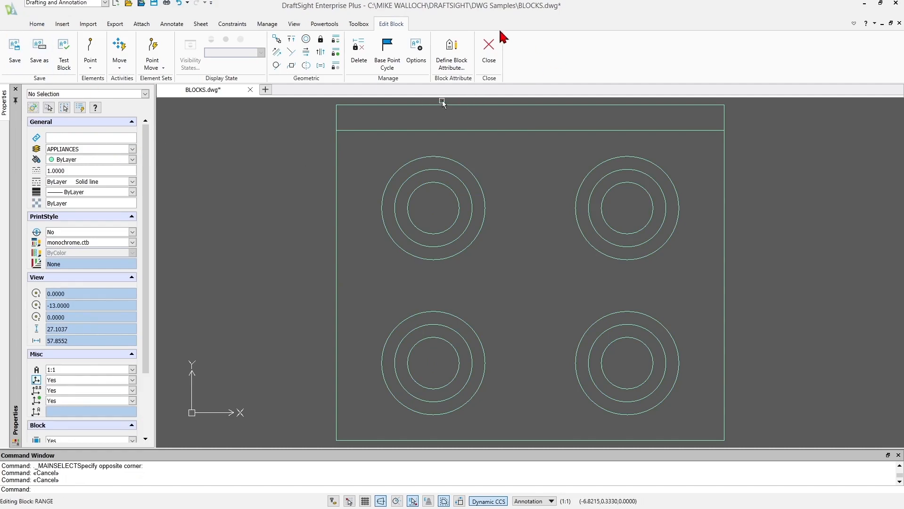
- Close the range block editor and check layers of the exploded range and HW circle entities
left_click(488, 52)
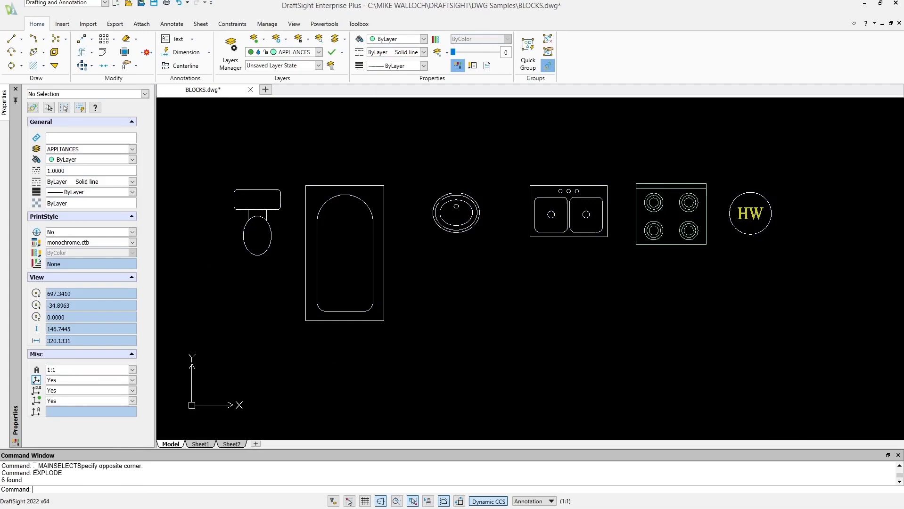
mouse_move(412, 251)
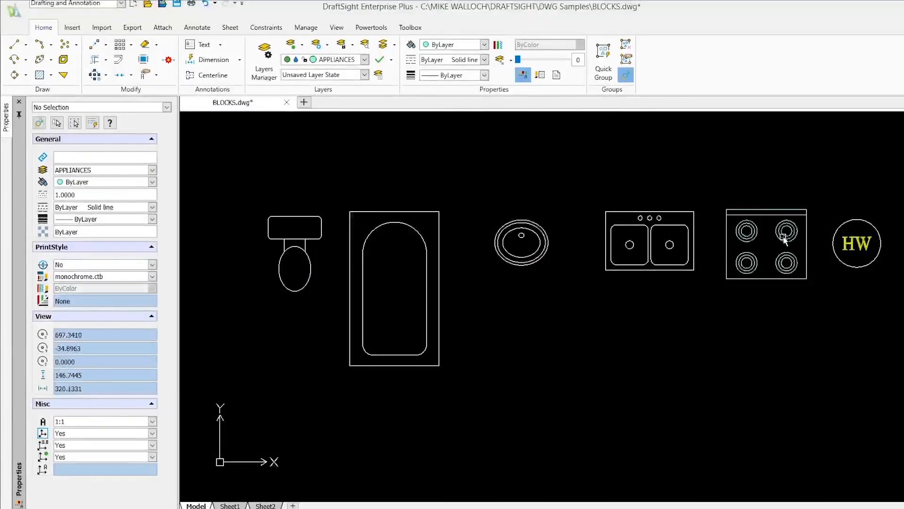
mouse_move(669, 241)
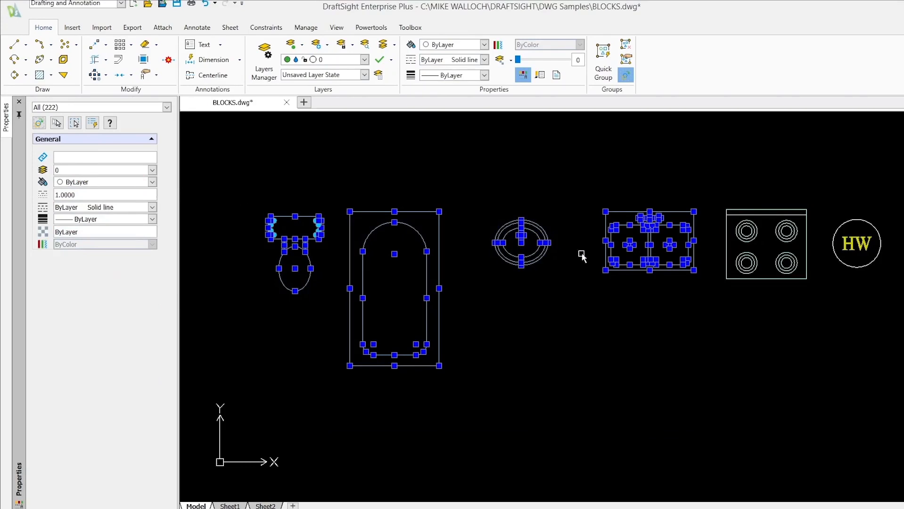
mouse_move(83, 179)
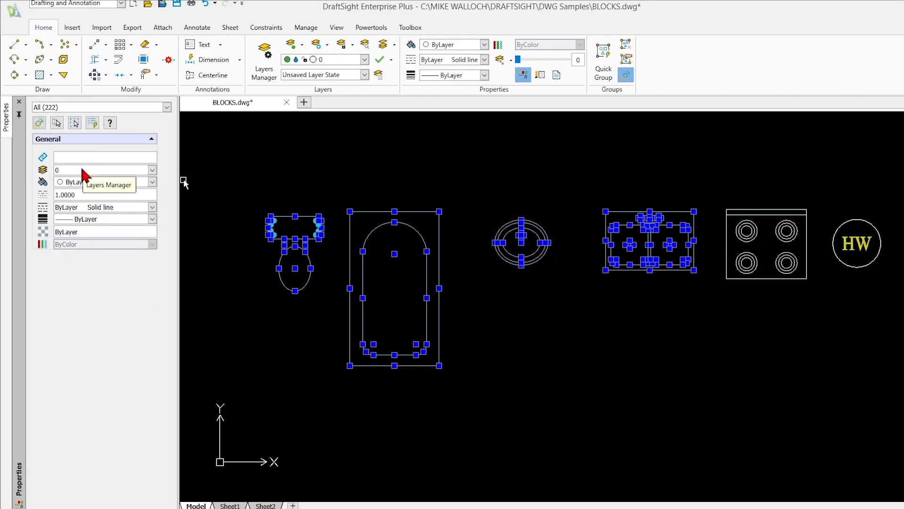
left_click(764, 242)
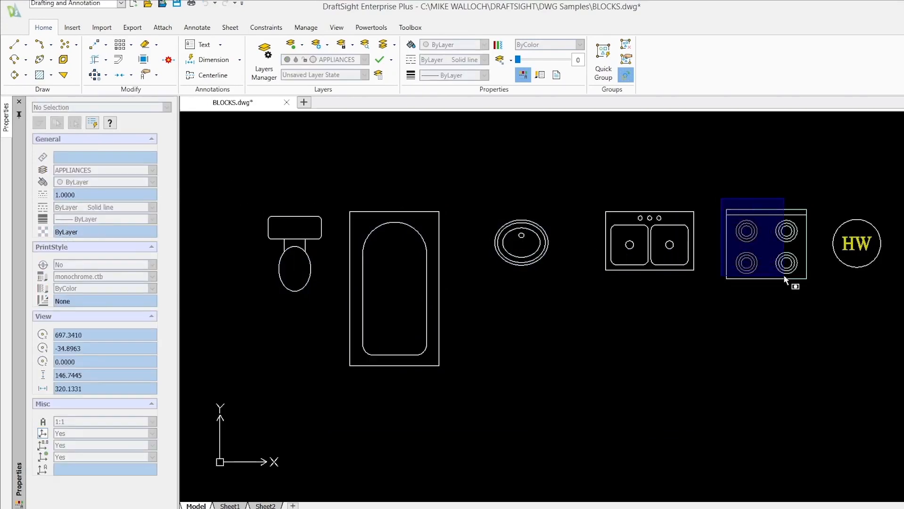
left_click(764, 243)
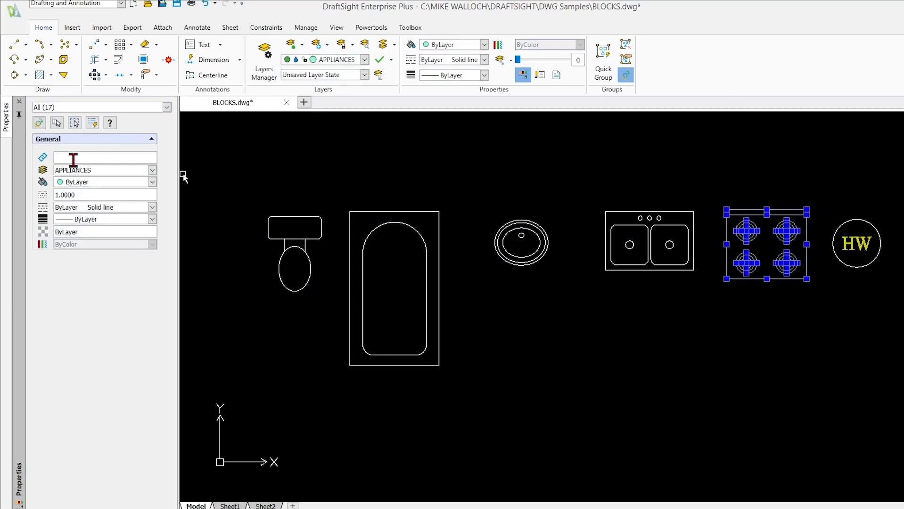
left_click(588, 221)
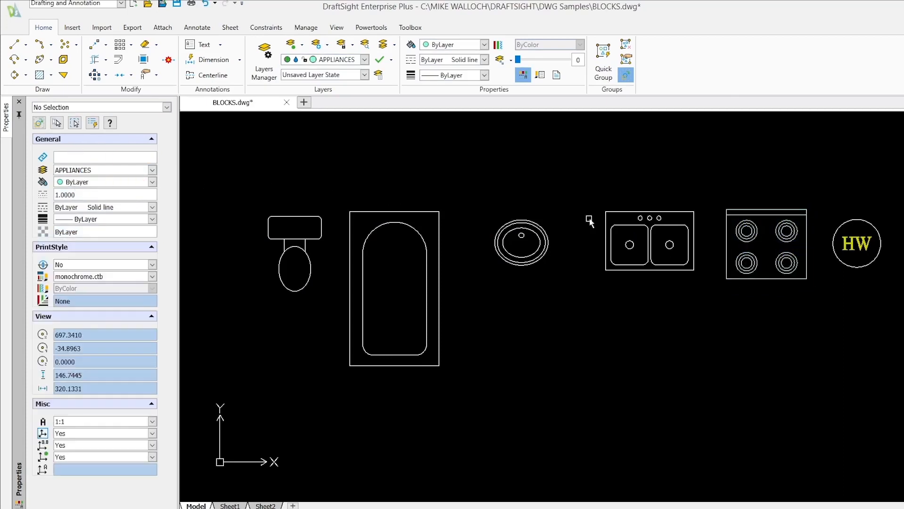
left_click(856, 243)
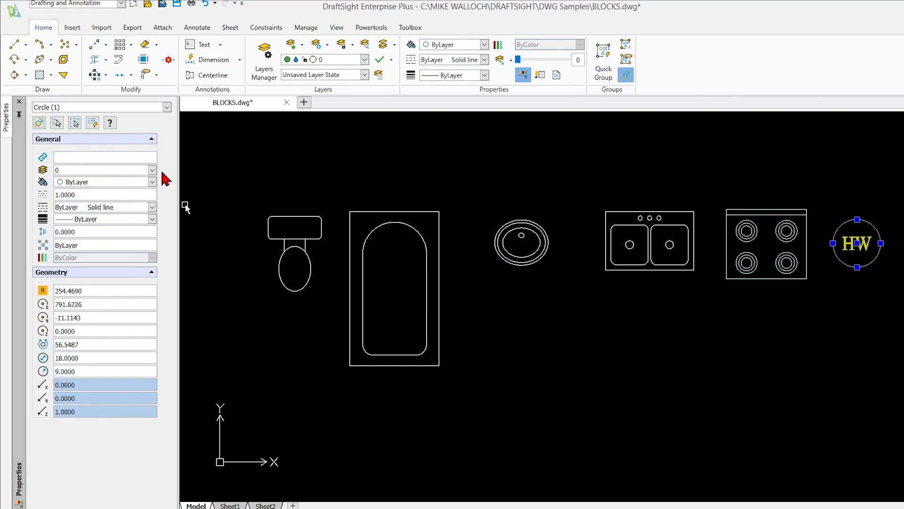
left_click(856, 242)
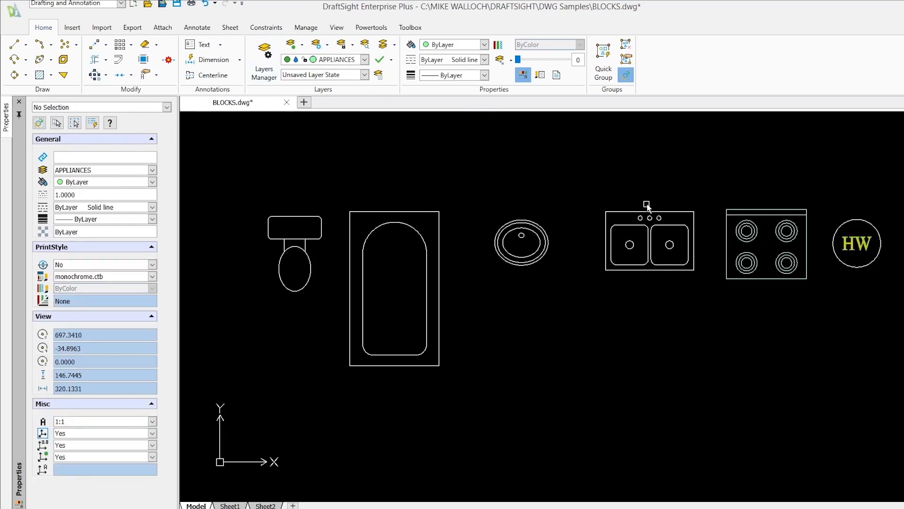
mouse_move(634, 245)
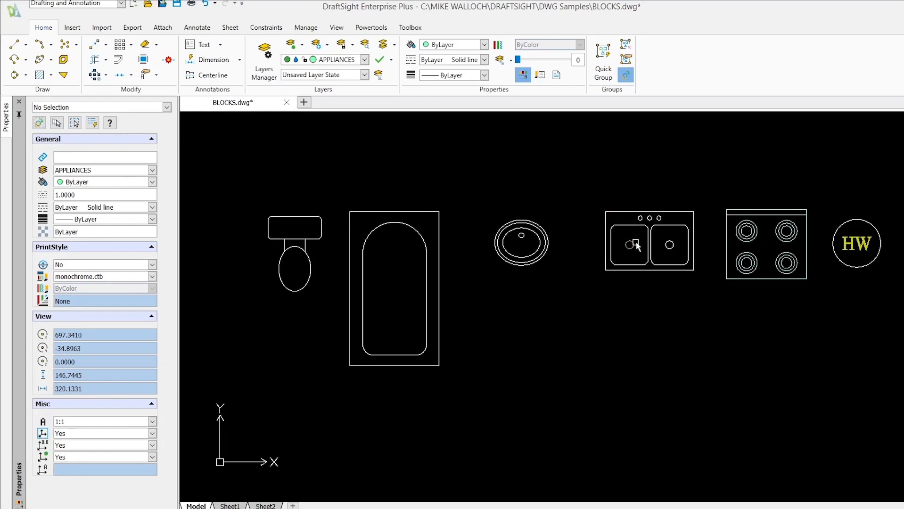
mouse_move(634, 248)
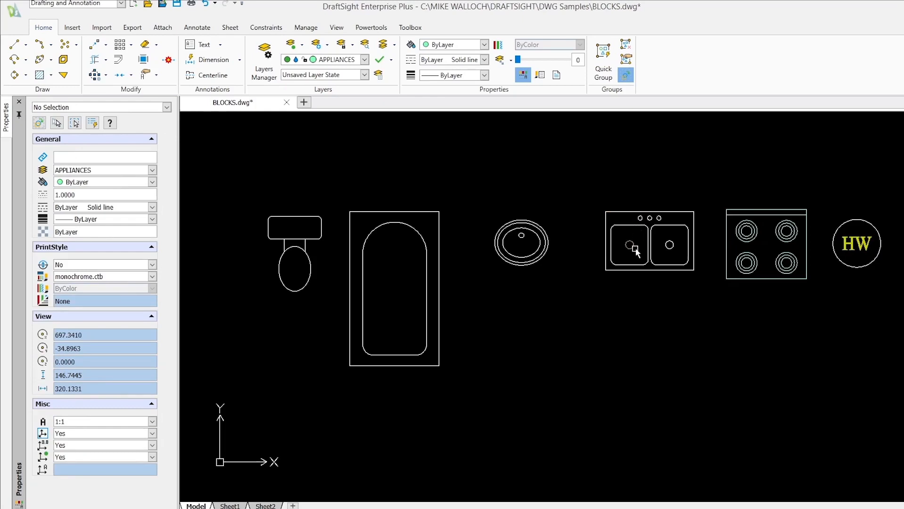
mouse_move(626, 278)
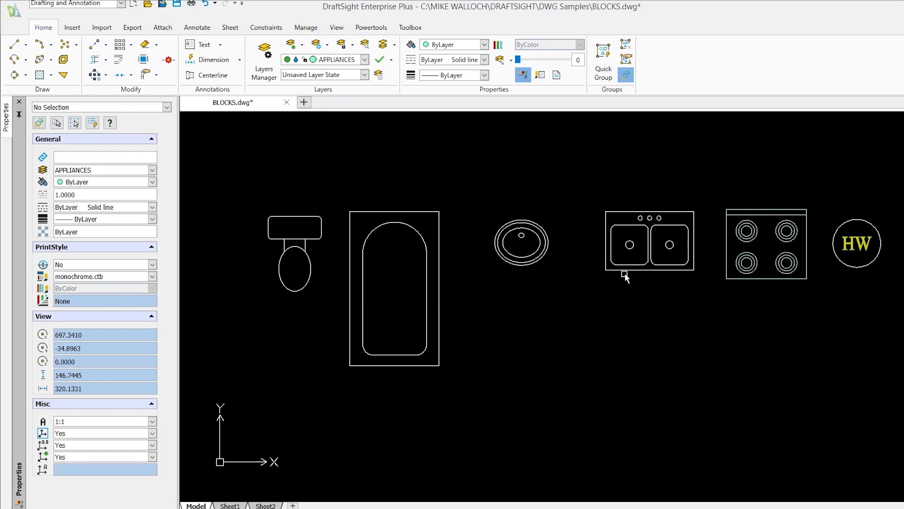
mouse_move(607, 281)
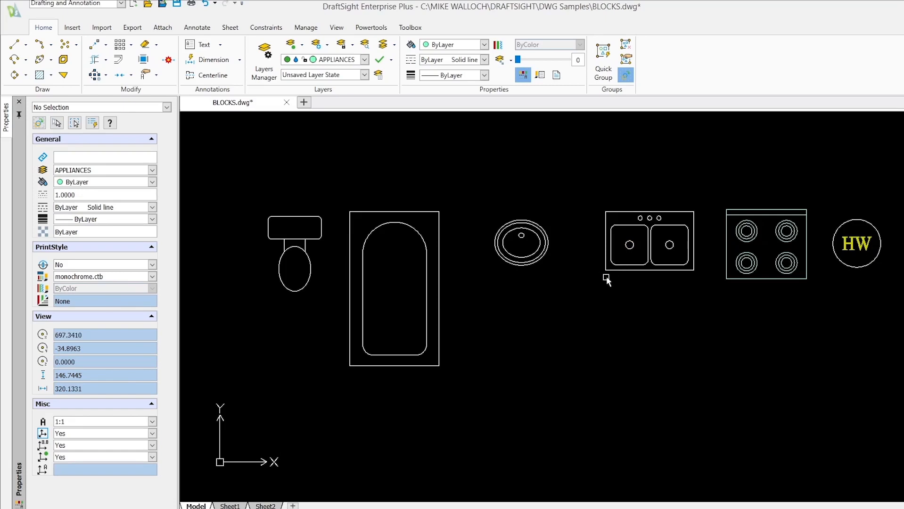
mouse_move(599, 282)
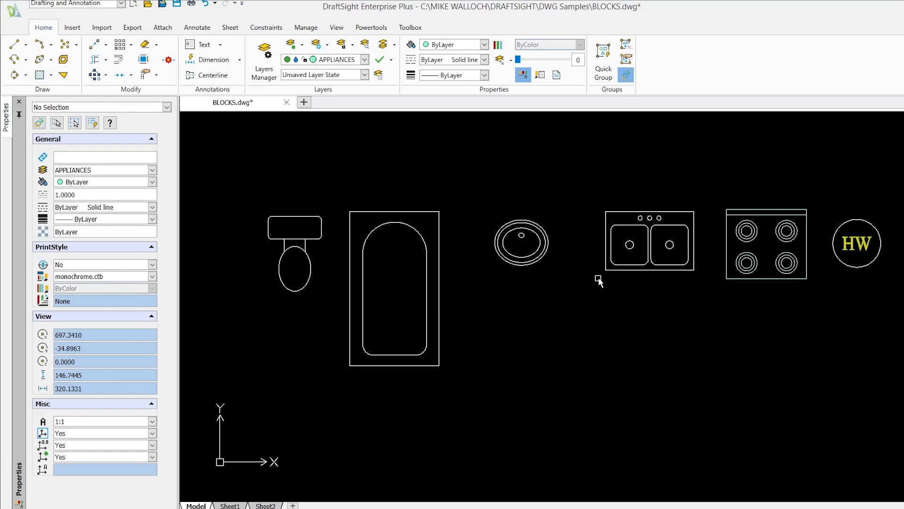
mouse_move(591, 282)
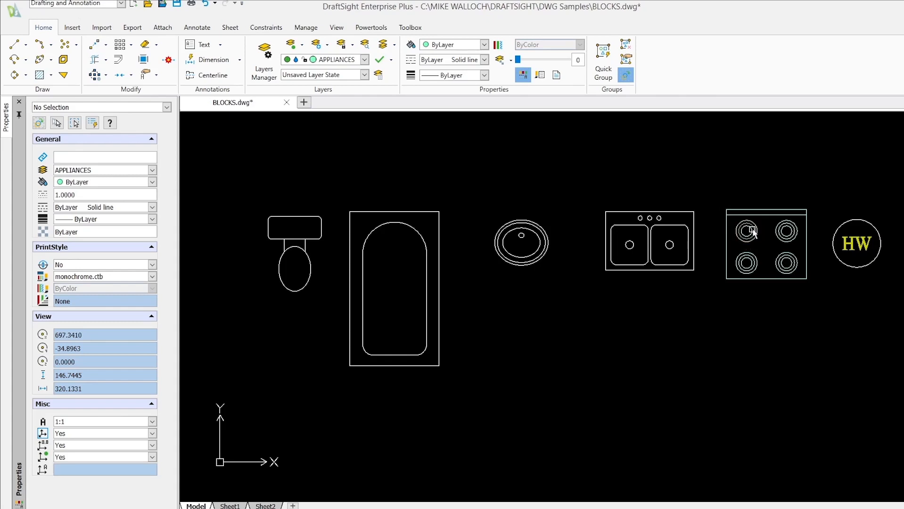
mouse_move(760, 287)
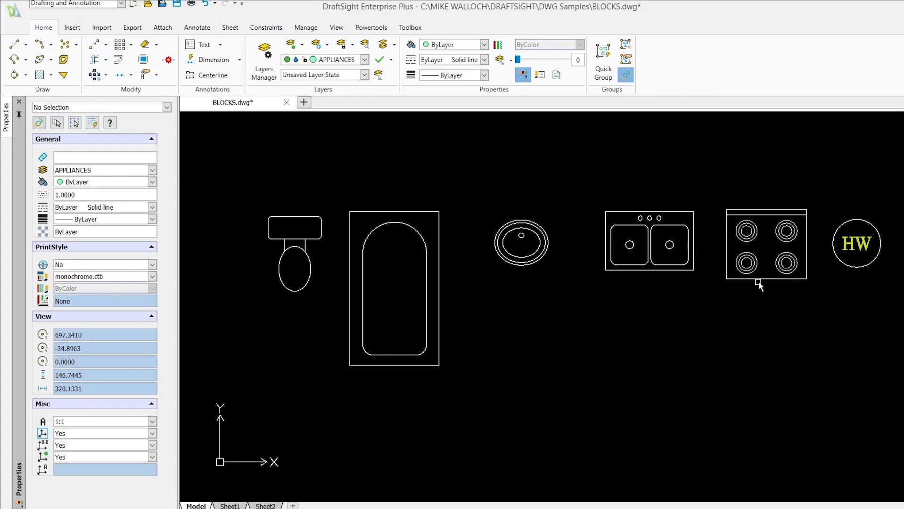
mouse_move(704, 252)
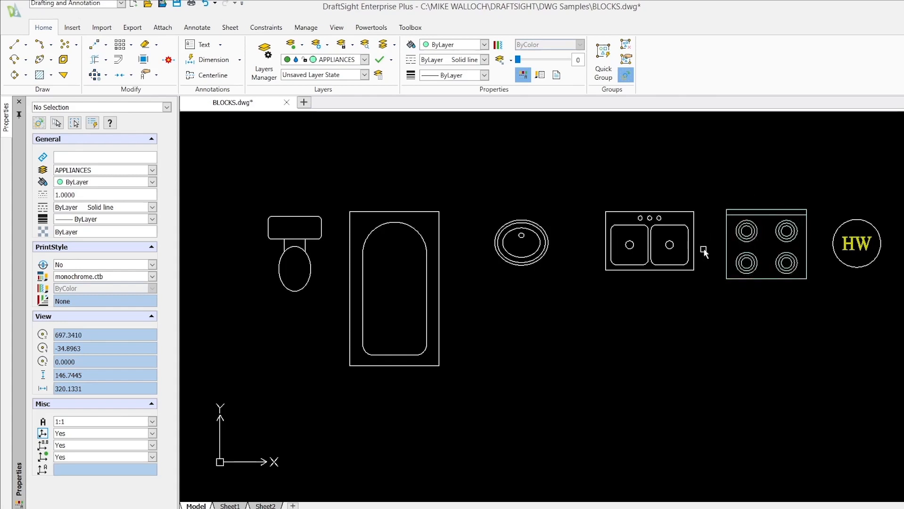
mouse_move(760, 290)
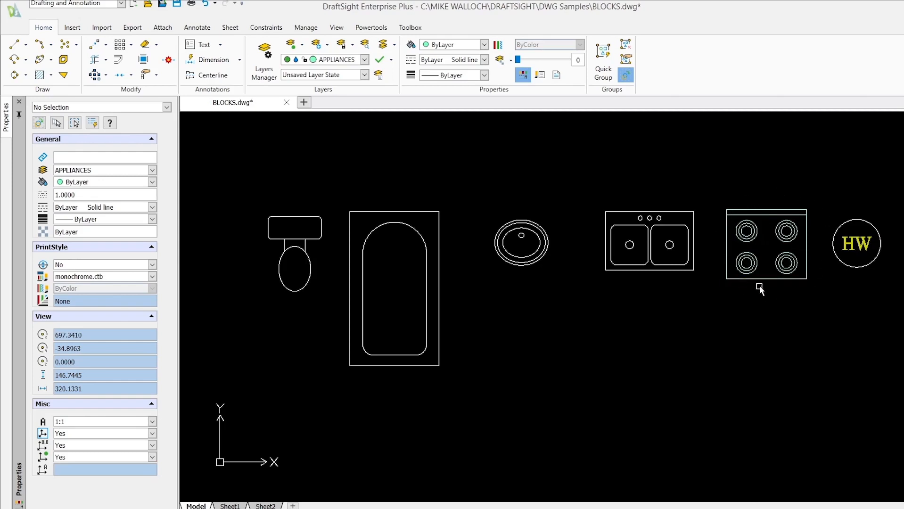
mouse_move(819, 259)
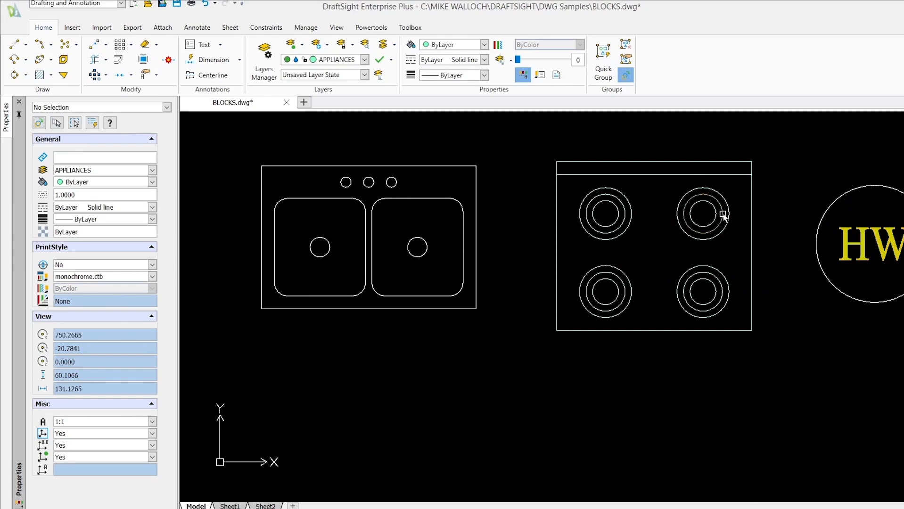
mouse_move(679, 306)
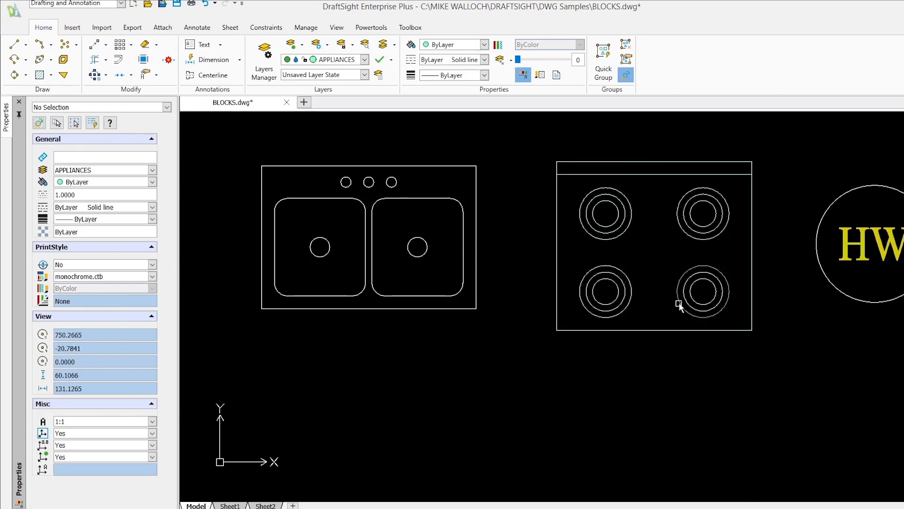
mouse_move(678, 224)
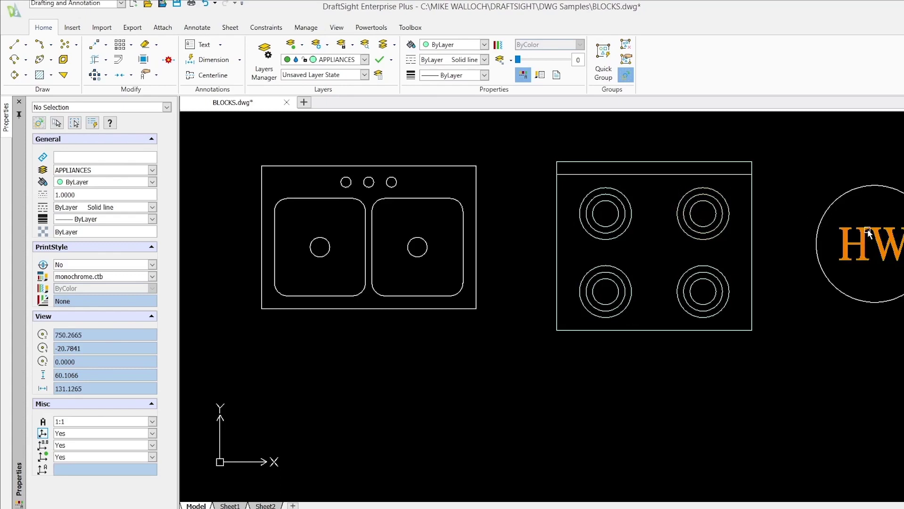
mouse_move(859, 253)
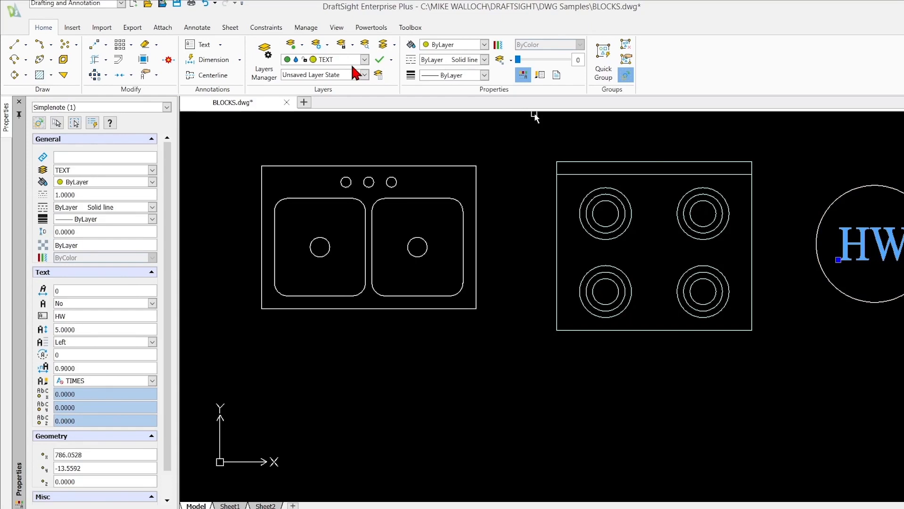
mouse_move(364, 78)
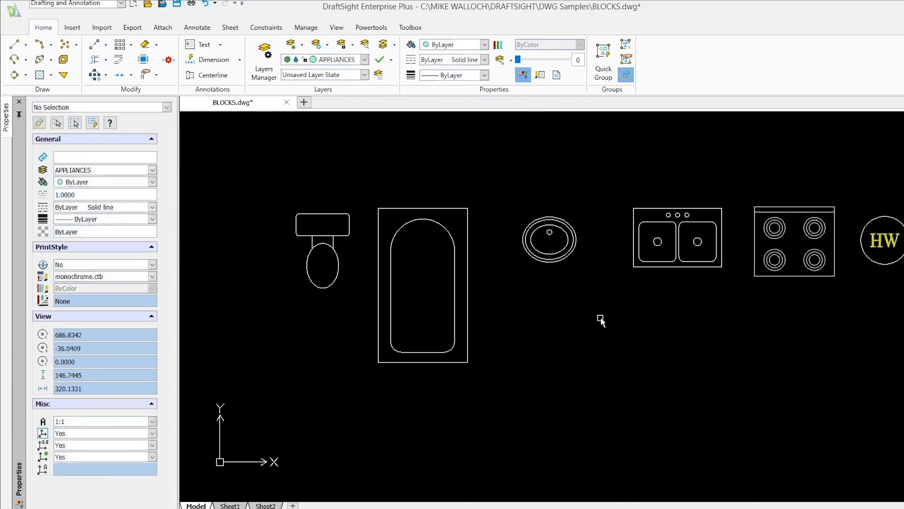
mouse_move(501, 206)
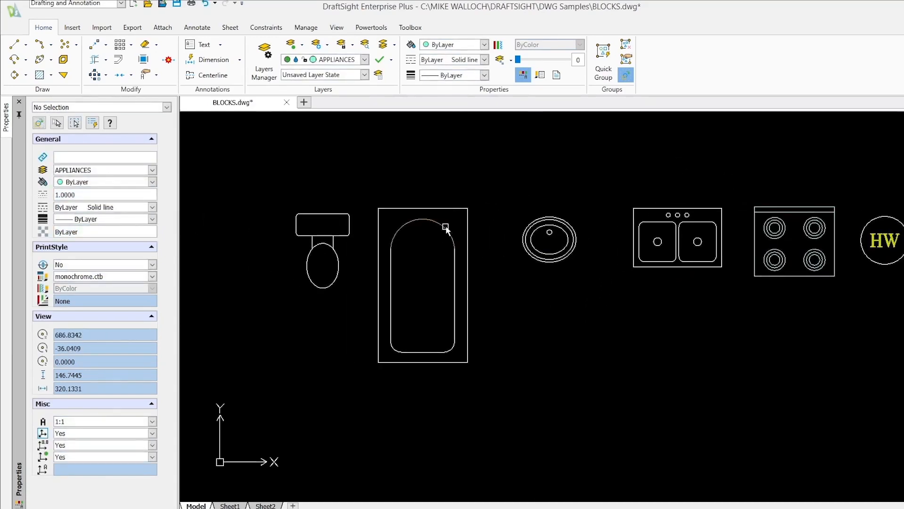
mouse_move(587, 340)
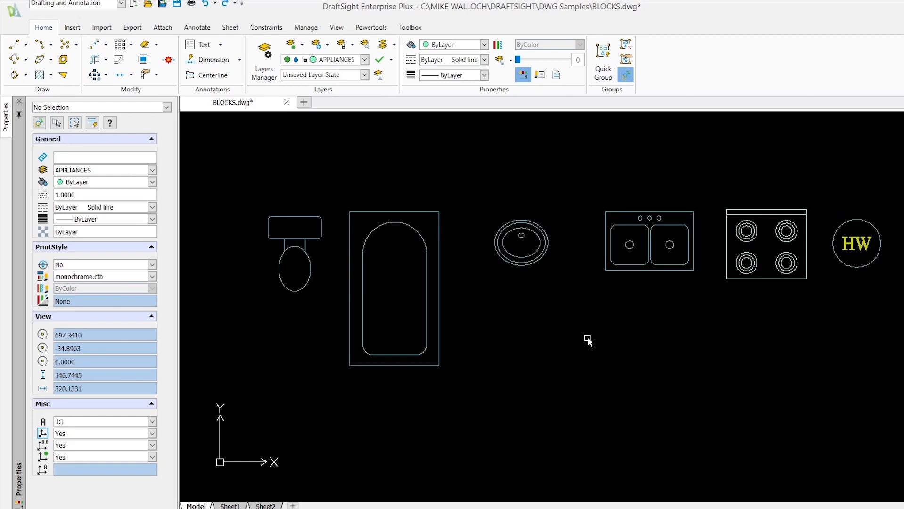
mouse_move(561, 372)
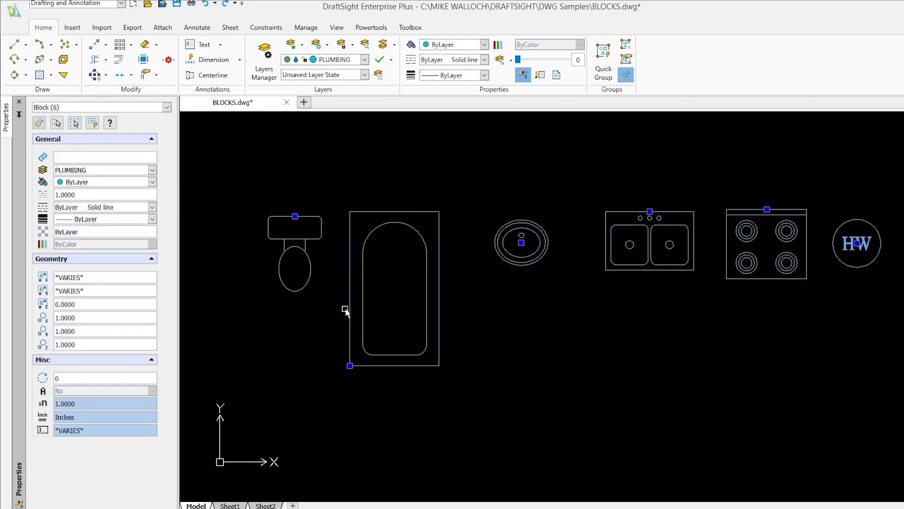
- Put the selected fixture blocks on the PHANTOM layer via the Layer dropdown
left_click(364, 59)
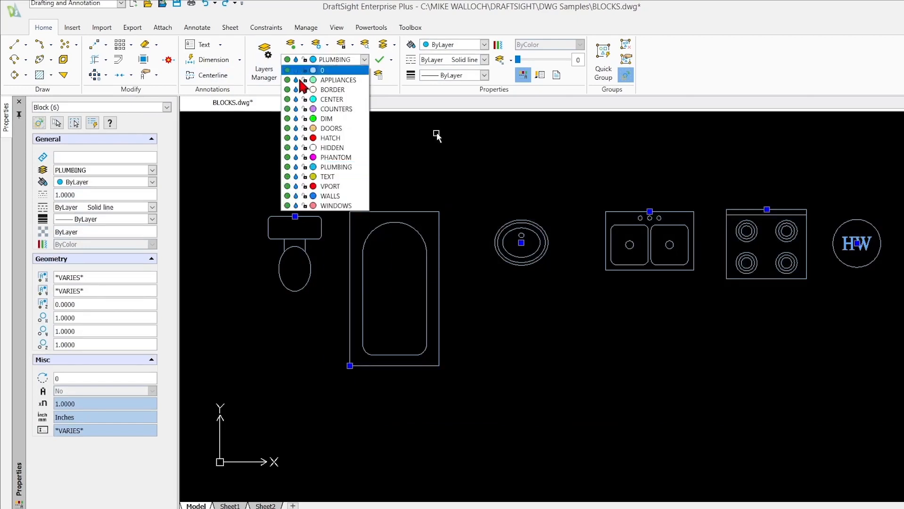
left_click(338, 80)
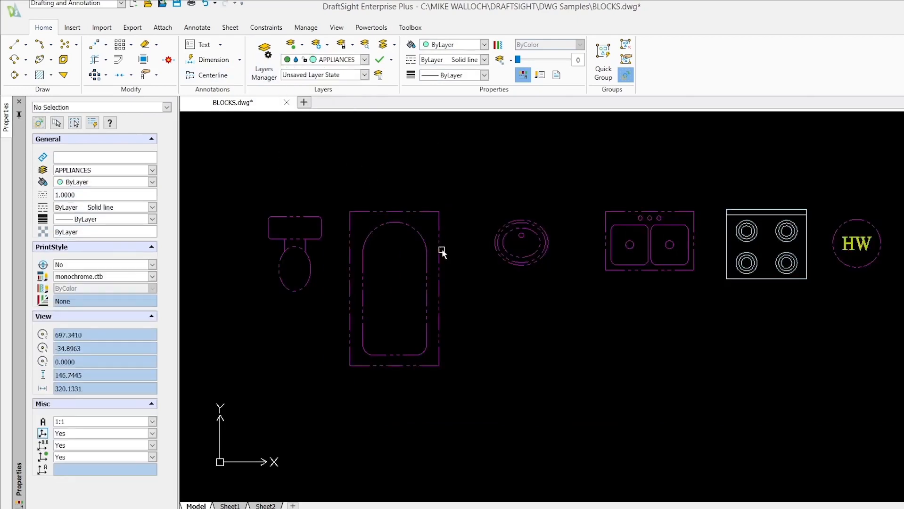
mouse_move(323, 245)
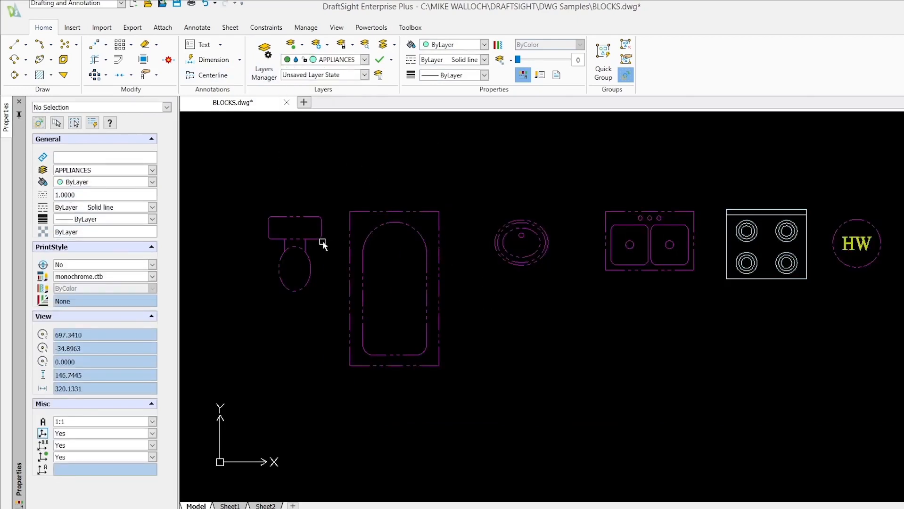
mouse_move(345, 263)
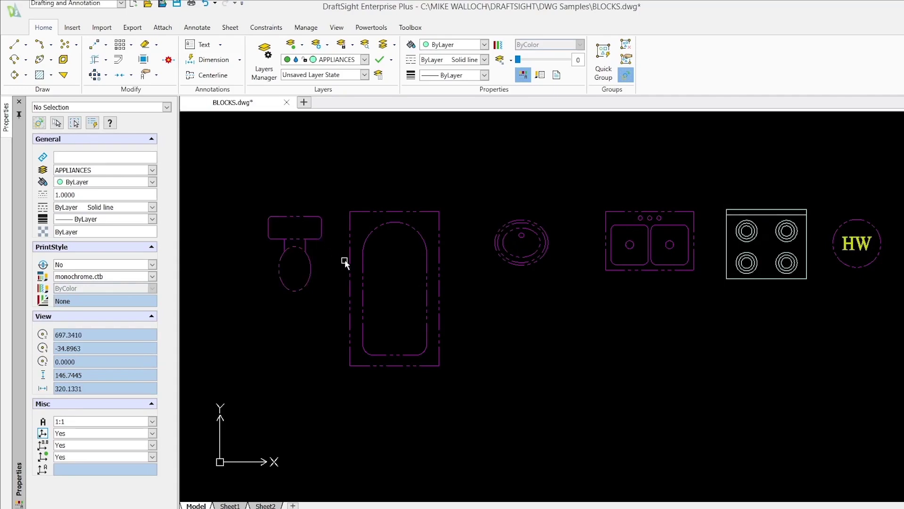
mouse_move(520, 242)
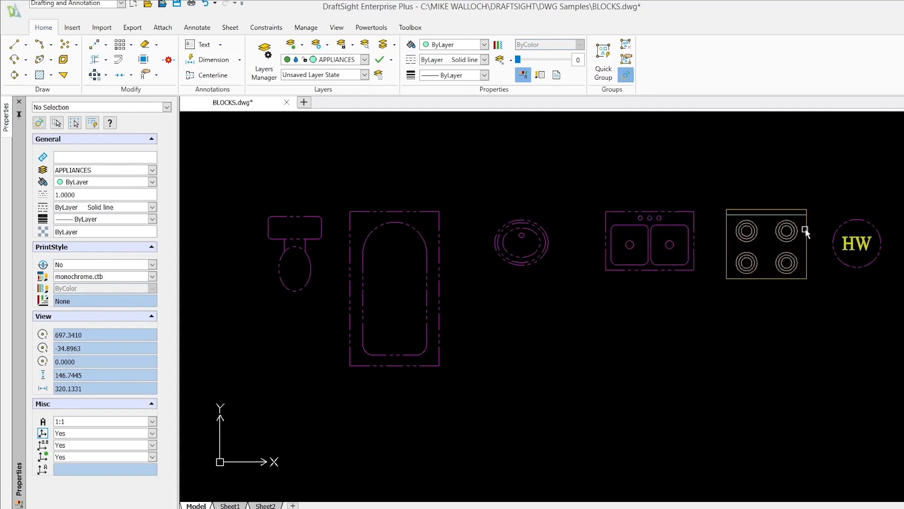
mouse_move(767, 312)
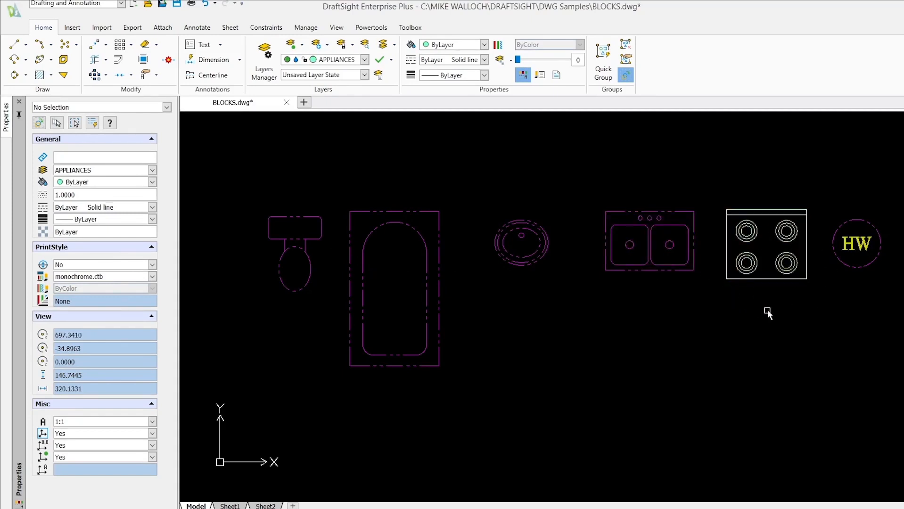
mouse_move(765, 289)
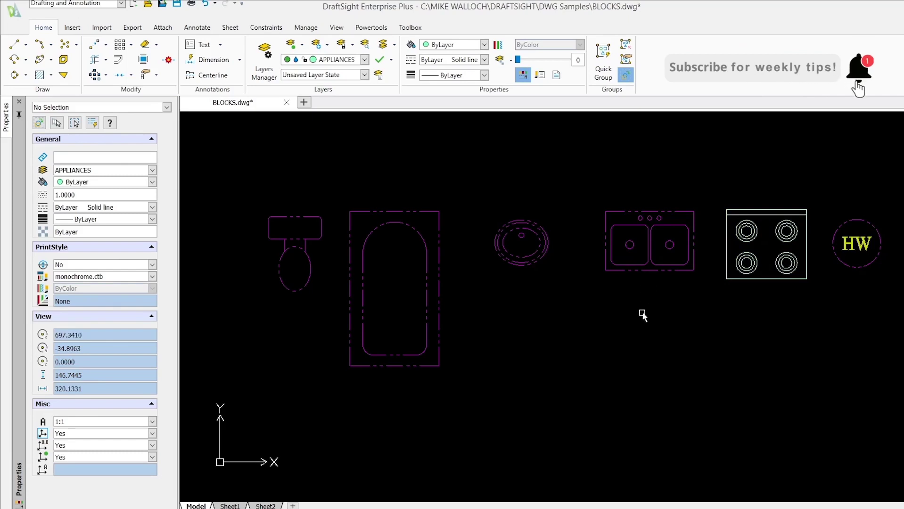
mouse_move(399, 179)
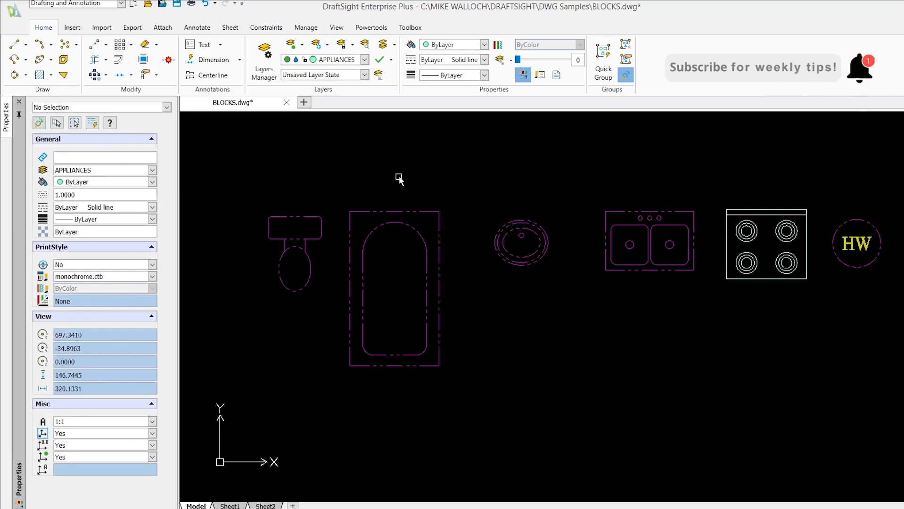
mouse_move(241, 198)
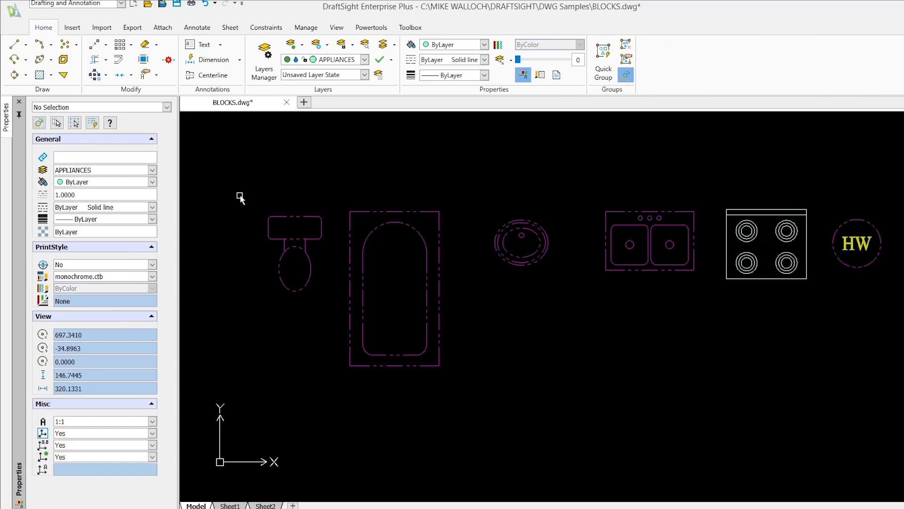